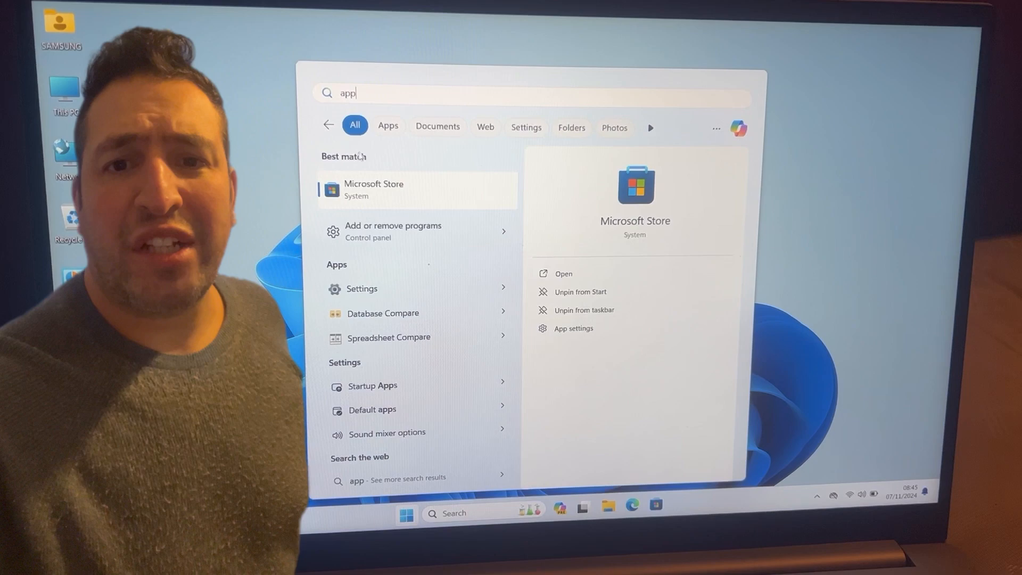
Step: Launch Microsoft Store from the Start search results, then close its window
{"action": "left_click", "coordinate": [374, 189]}
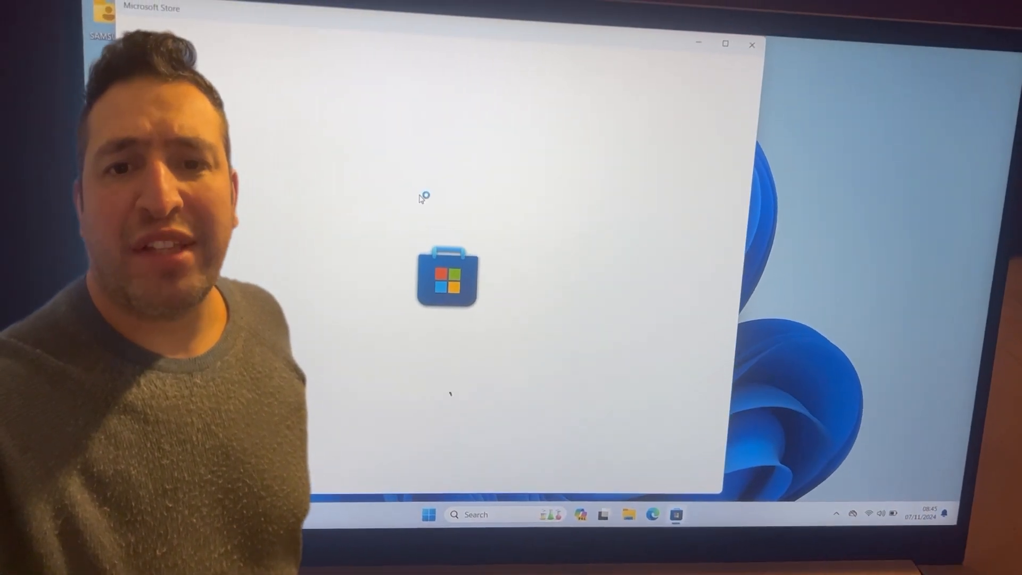
{"action": "left_click", "coordinate": [751, 45]}
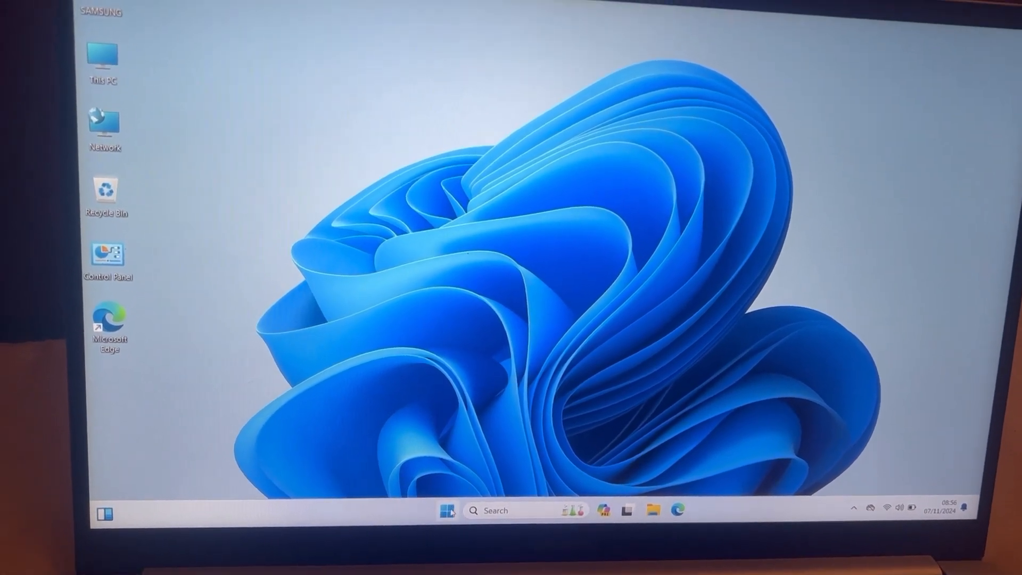
Step: Open Settings to Apps > Installed apps and scroll to the list's end
{"action": "left_click", "coordinate": [447, 511]}
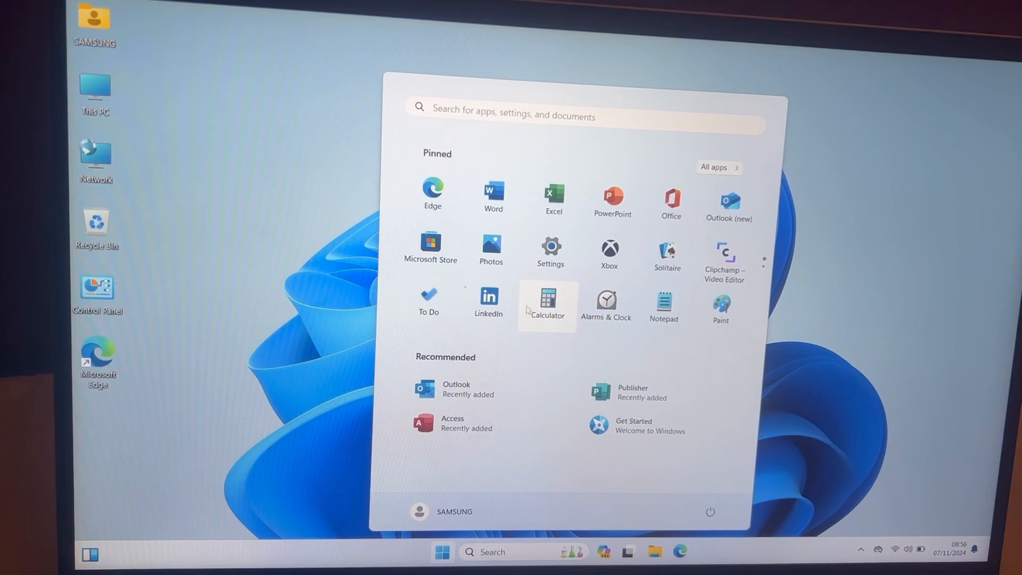
{"action": "left_click", "coordinate": [550, 253]}
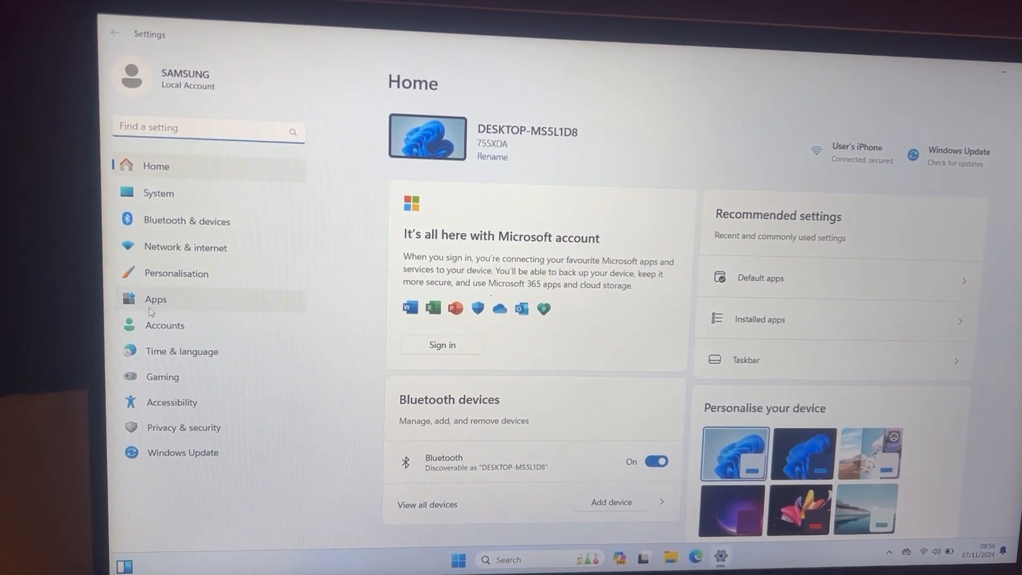
{"action": "left_click", "coordinate": [155, 299]}
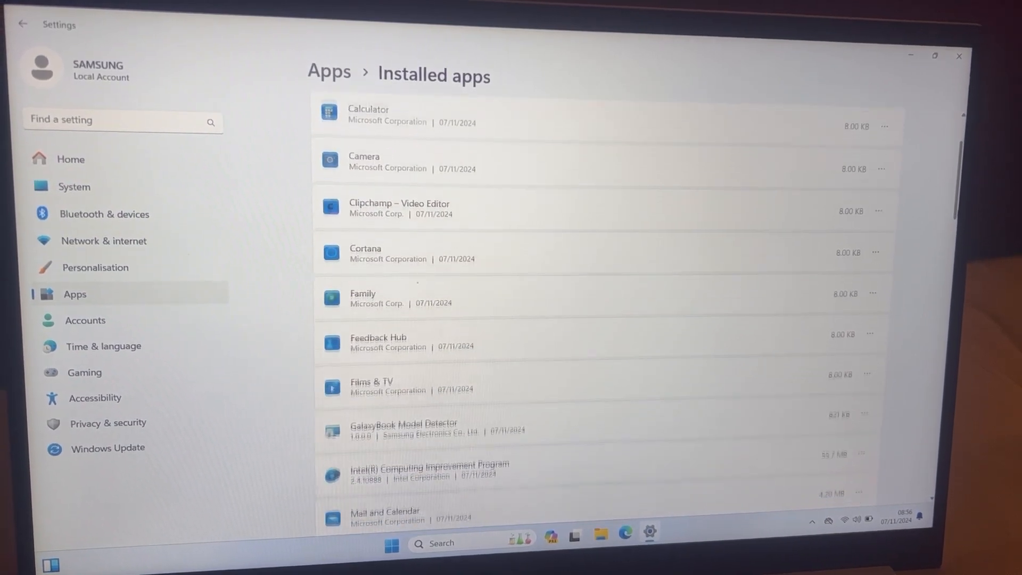
{"action": "scroll", "scroll_direction": "down", "scroll_amount": 3}
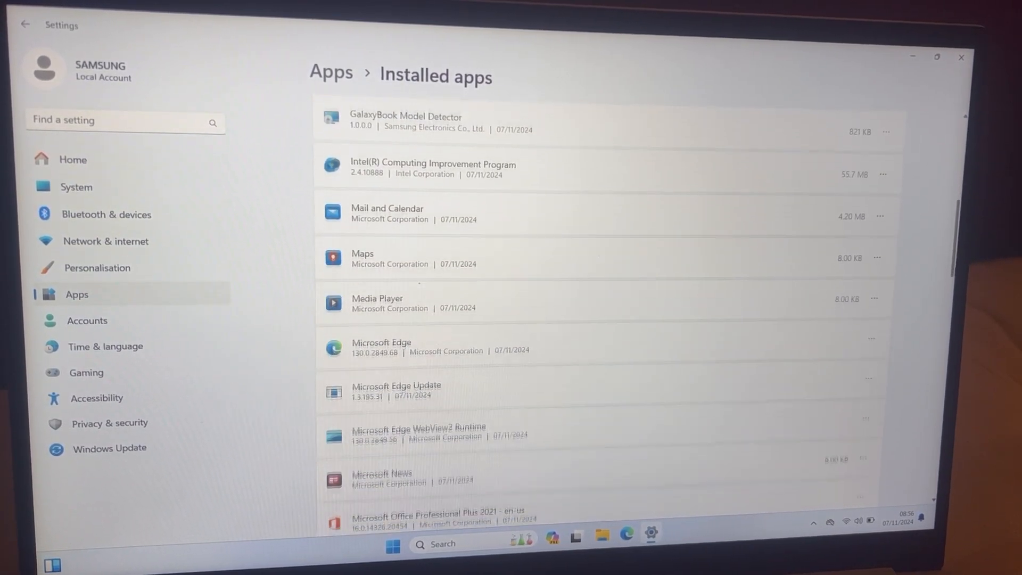
{"action": "scroll", "scroll_direction": "down", "scroll_amount": 3}
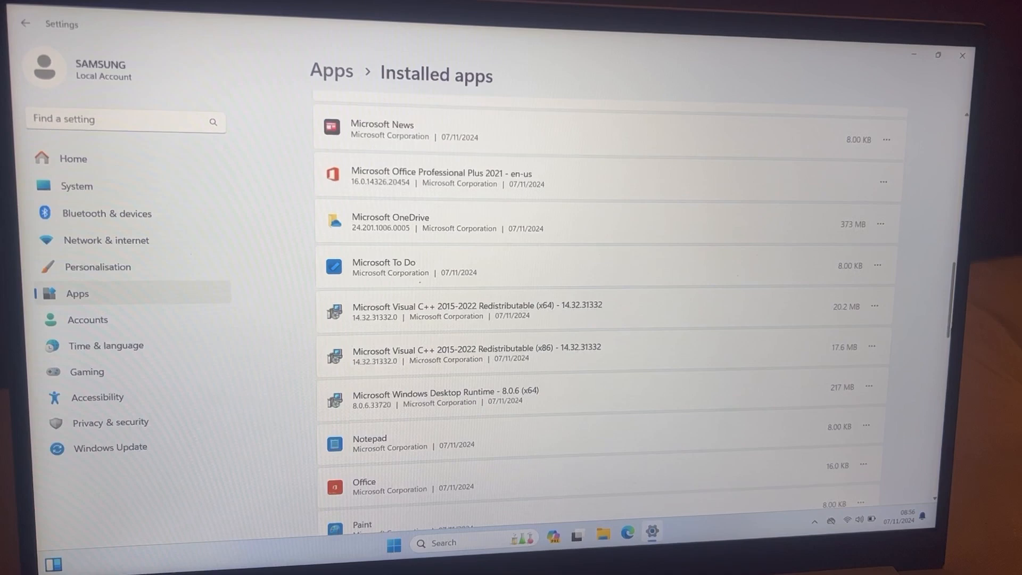
{"action": "scroll", "scroll_direction": "down", "scroll_amount": 3}
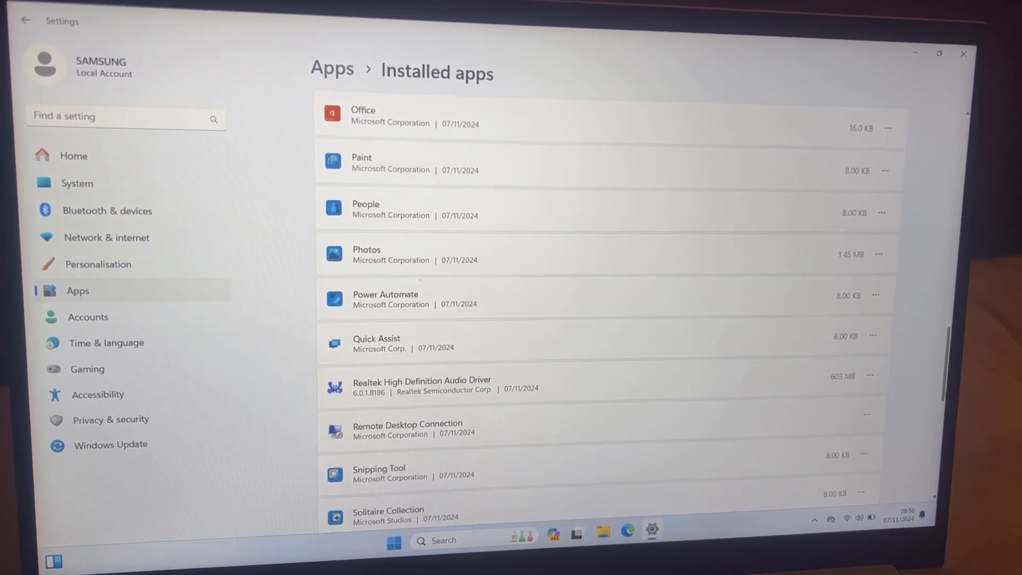
{"action": "scroll", "scroll_direction": "down", "scroll_amount": 3}
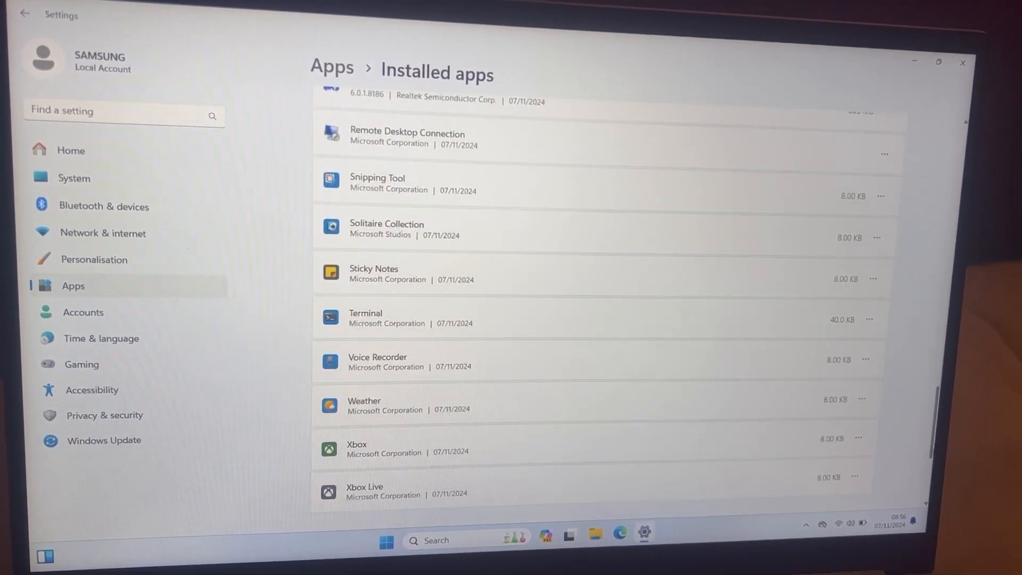
{"action": "scroll", "scroll_direction": "down", "scroll_amount": 3}
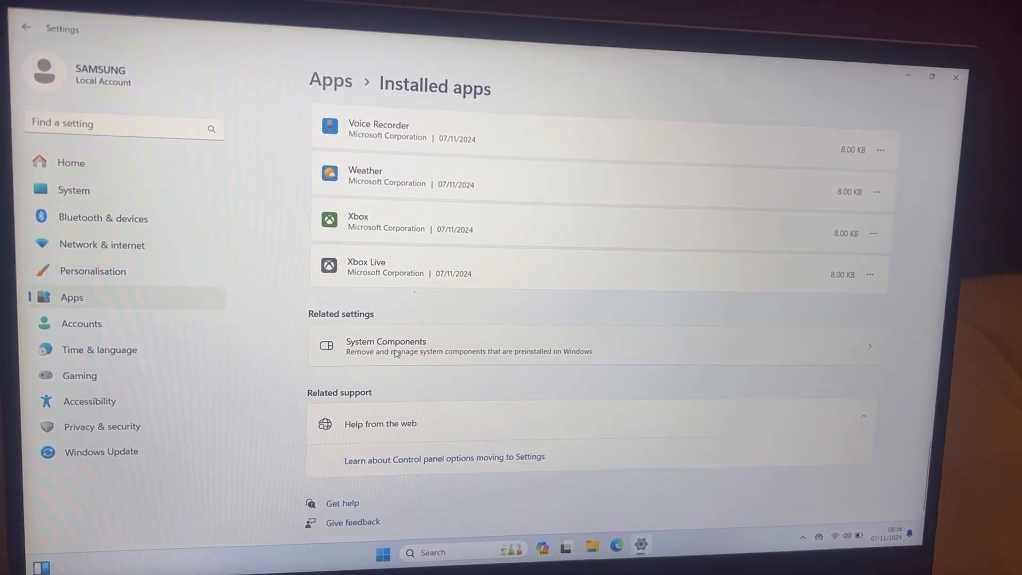
Step: In System Components, open Microsoft Store's advanced options and run Repair, then Reset
{"action": "left_click", "coordinate": [386, 346]}
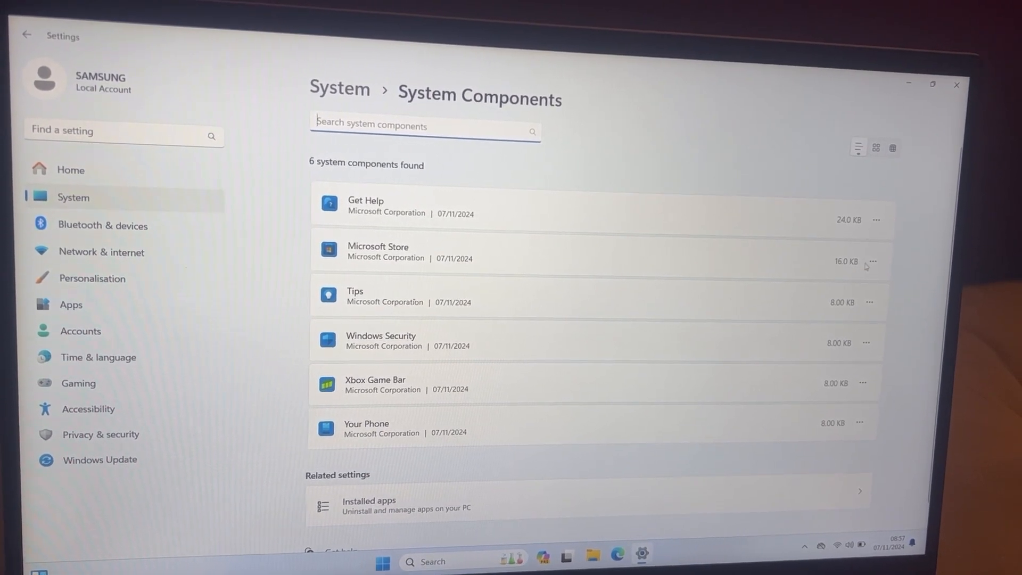
{"action": "left_click", "coordinate": [875, 261]}
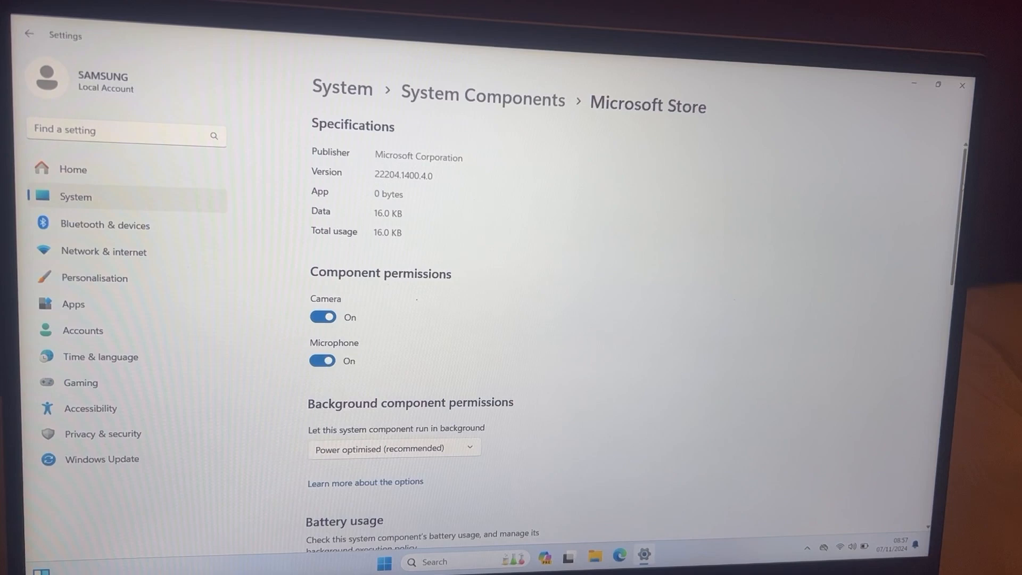
{"action": "scroll", "scroll_direction": "down", "scroll_amount": 3}
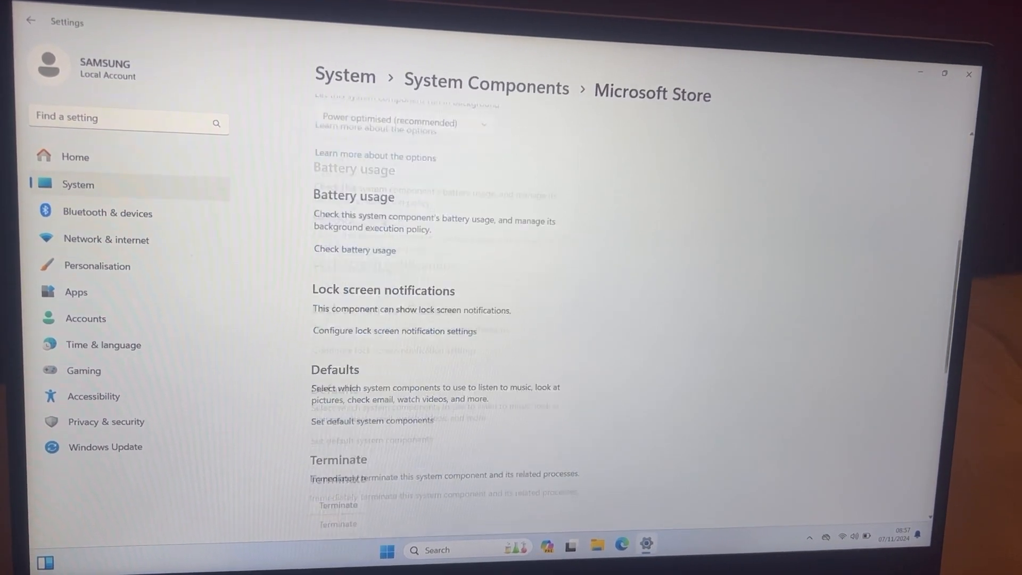
{"action": "scroll", "scroll_direction": "down", "scroll_amount": 3}
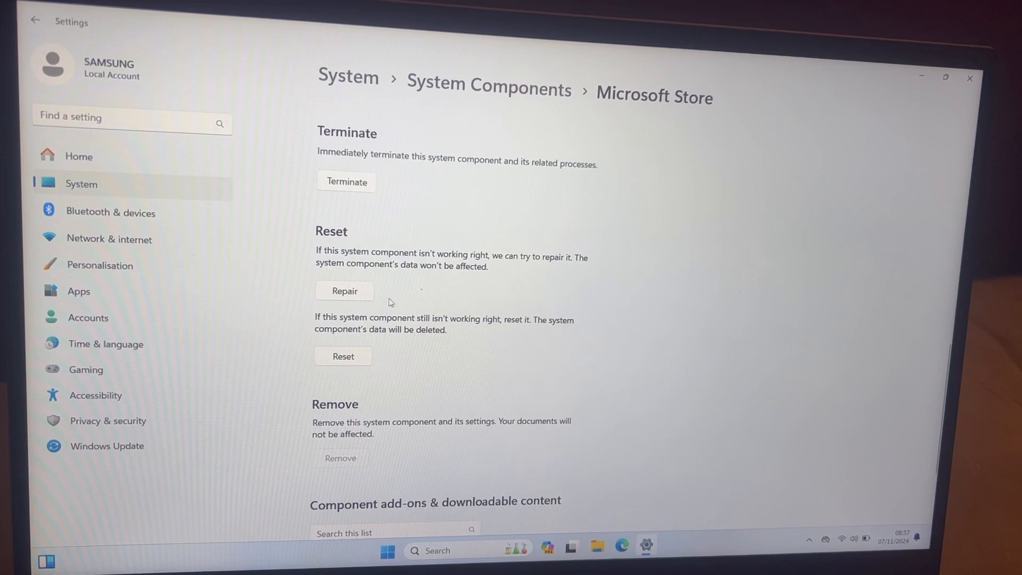
{"action": "left_click", "coordinate": [343, 290]}
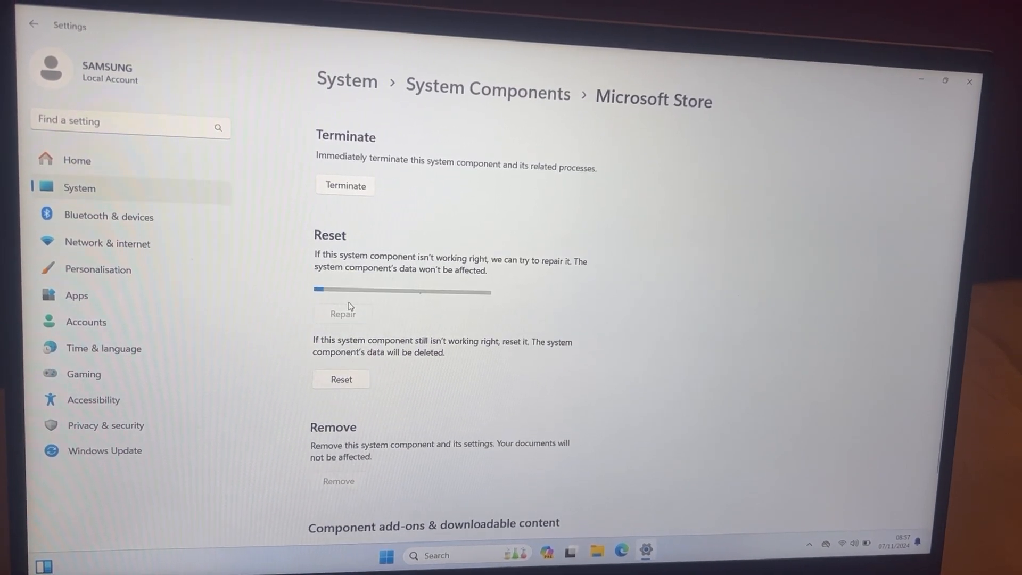
{"action": "left_click", "coordinate": [345, 310]}
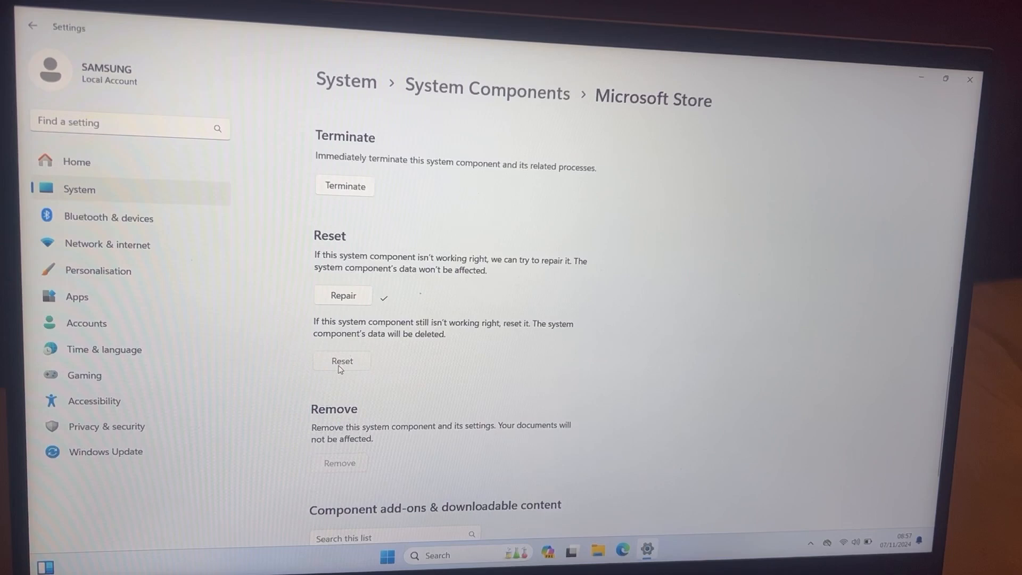
{"action": "left_click", "coordinate": [340, 361]}
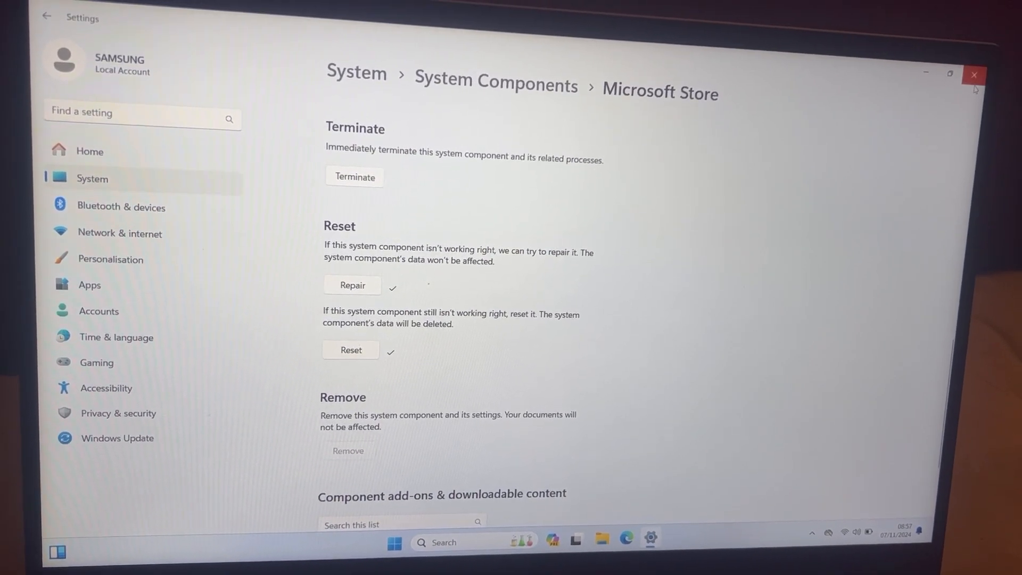
Step: Restart Windows from the Start menu's power options
{"action": "left_click", "coordinate": [974, 75]}
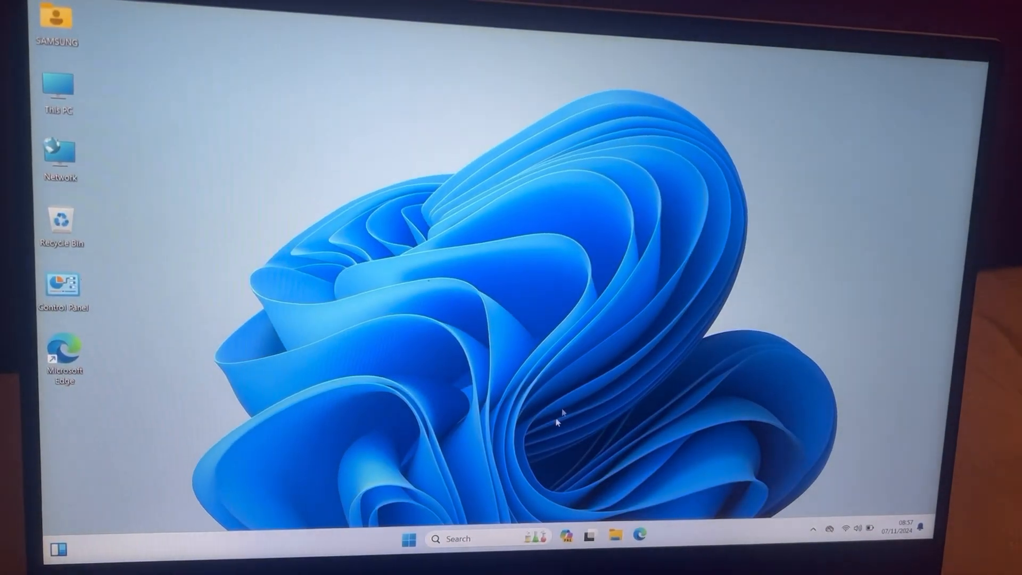
{"action": "left_click", "coordinate": [409, 537]}
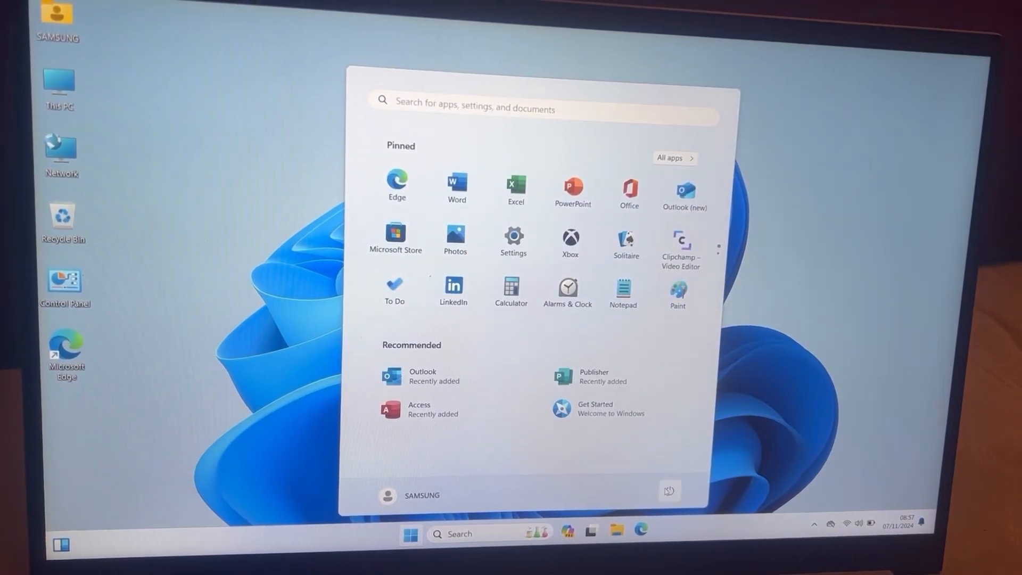
{"action": "left_click", "coordinate": [668, 490]}
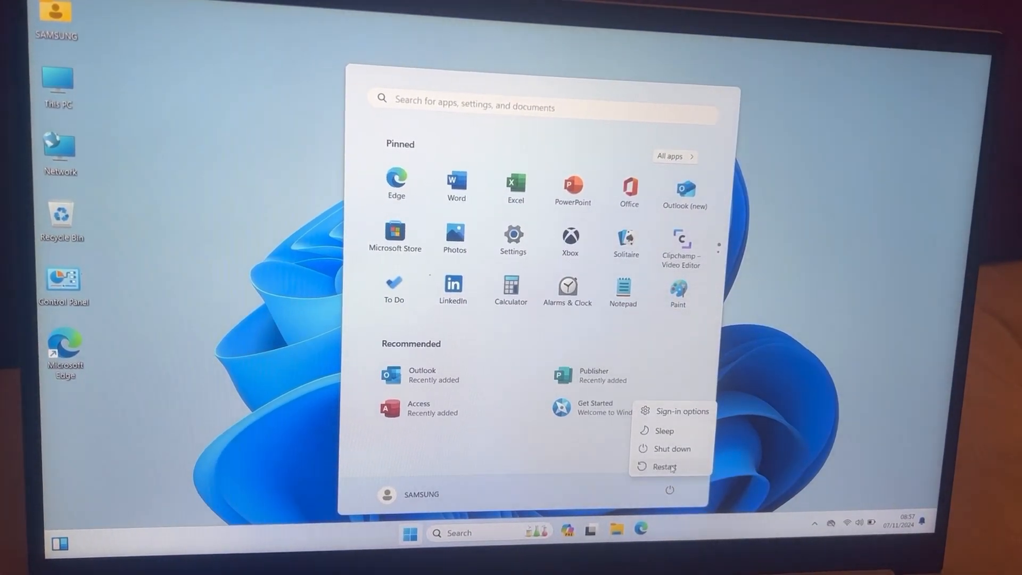
{"action": "left_click", "coordinate": [664, 467]}
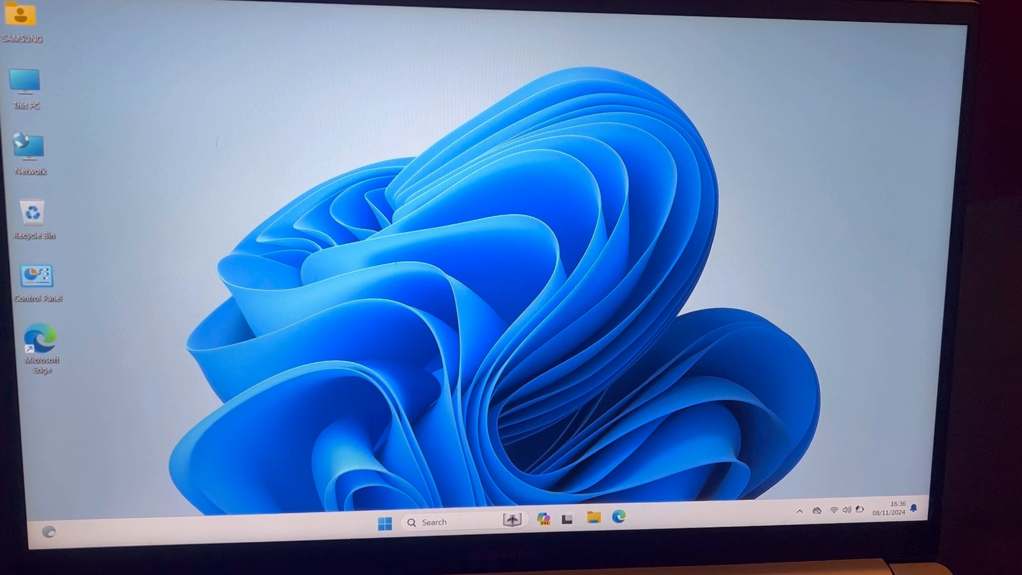
Step: Search Settings for 'windows store' and open 'Find and fix problems with Microsoft Store Apps'
{"action": "left_click", "coordinate": [383, 521]}
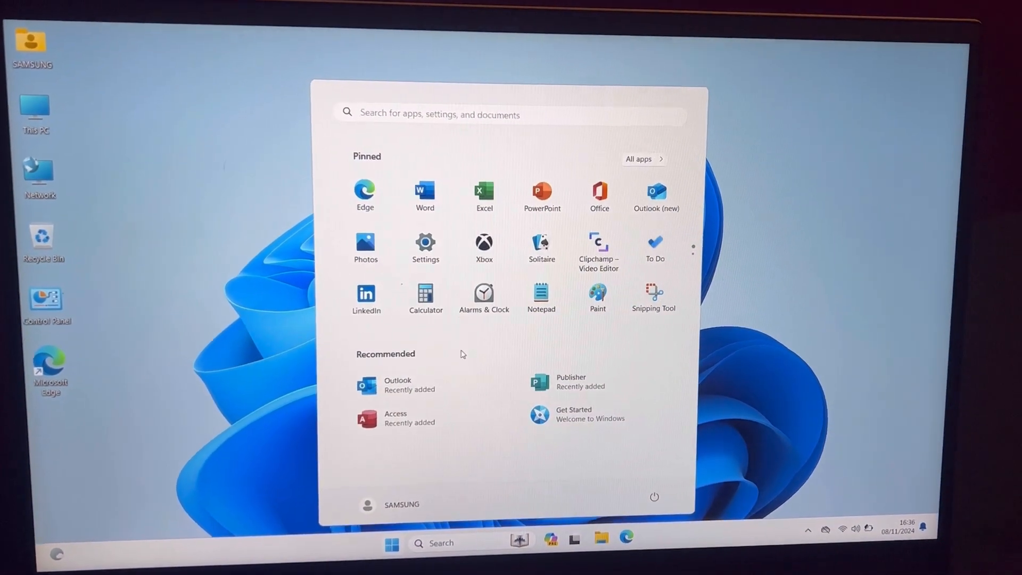
{"action": "left_click", "coordinate": [425, 244]}
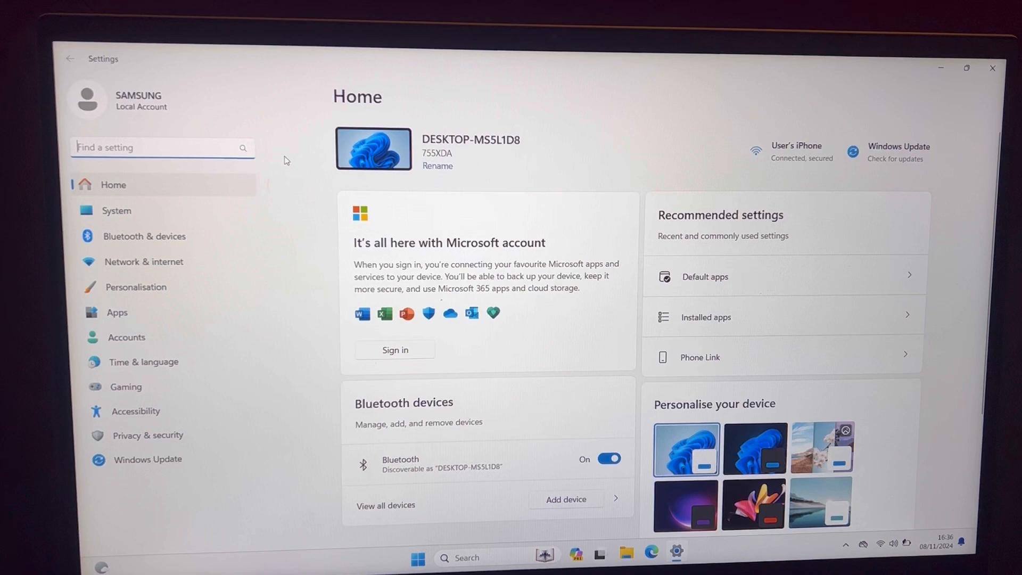
{"action": "type", "text": "w"}
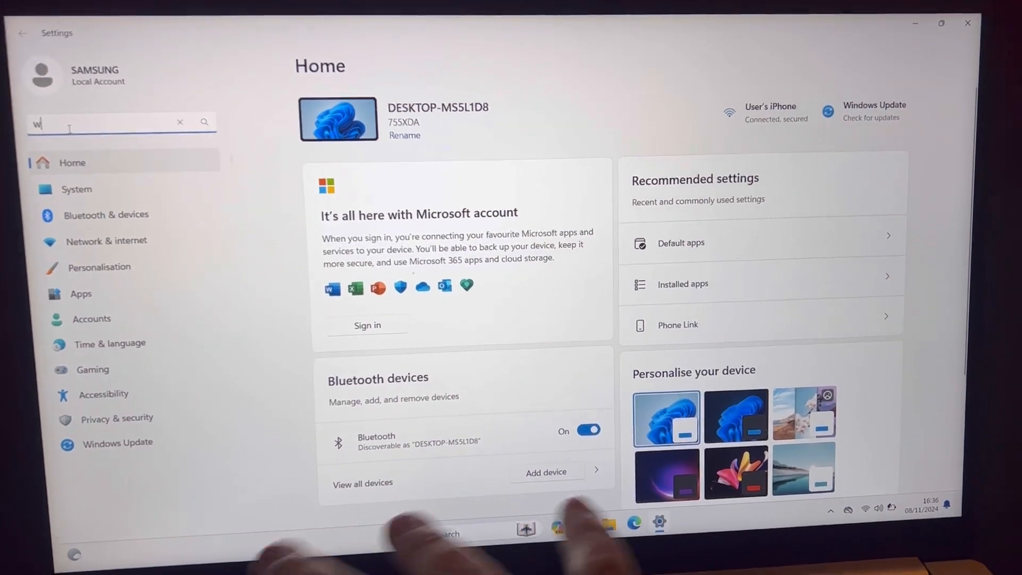
{"action": "type", "text": "indows st"}
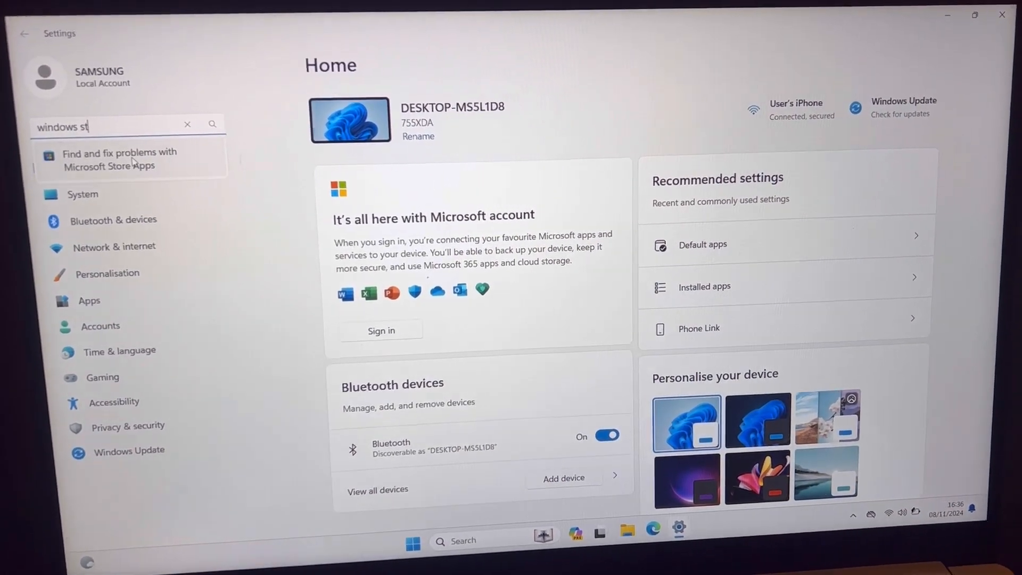
{"action": "left_click", "coordinate": [120, 160]}
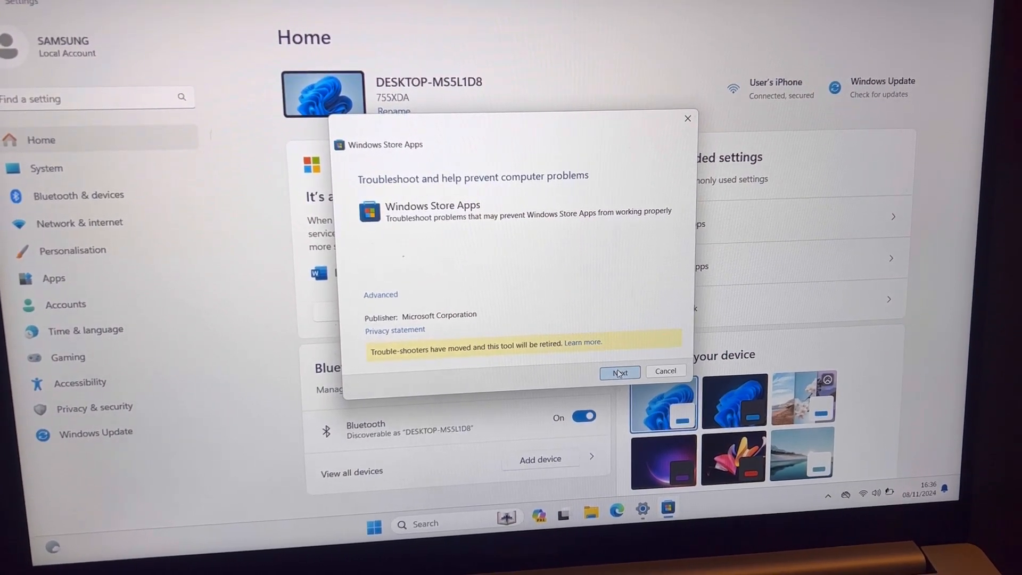
Step: Run the Store Apps troubleshooter through its pages, skipping account sign-in, then close it
{"action": "left_click", "coordinate": [618, 371]}
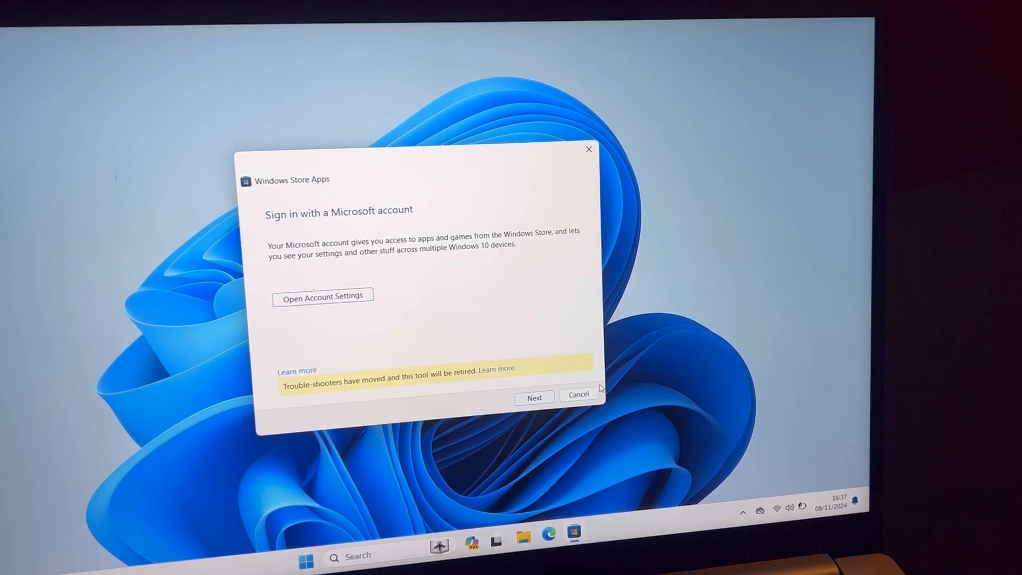
{"action": "left_click", "coordinate": [534, 397]}
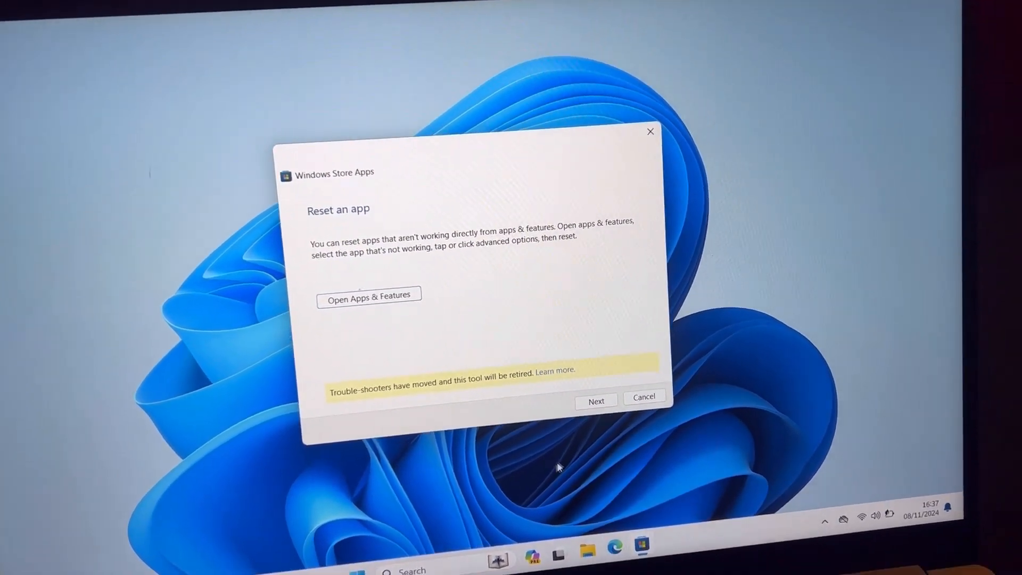
{"action": "left_click", "coordinate": [594, 400]}
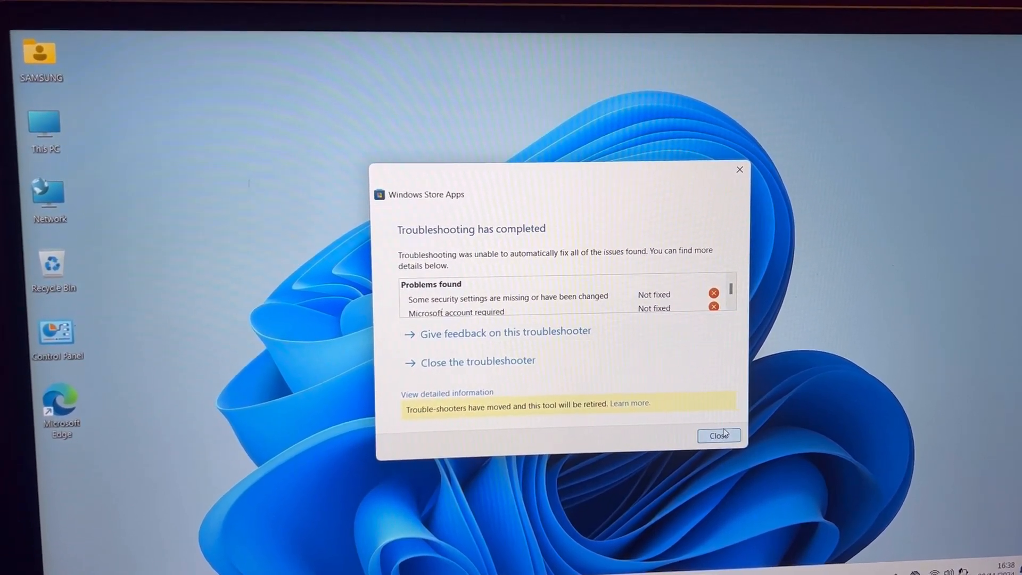
{"action": "left_click", "coordinate": [718, 436]}
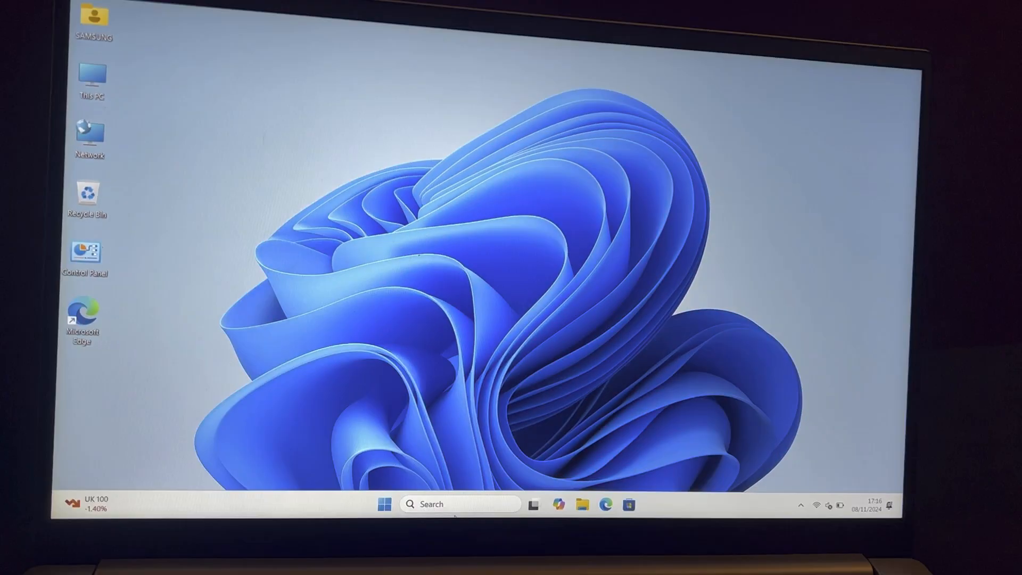
Step: Search the taskbar for 'cmd' and open Command Prompt
{"action": "left_click", "coordinate": [459, 504]}
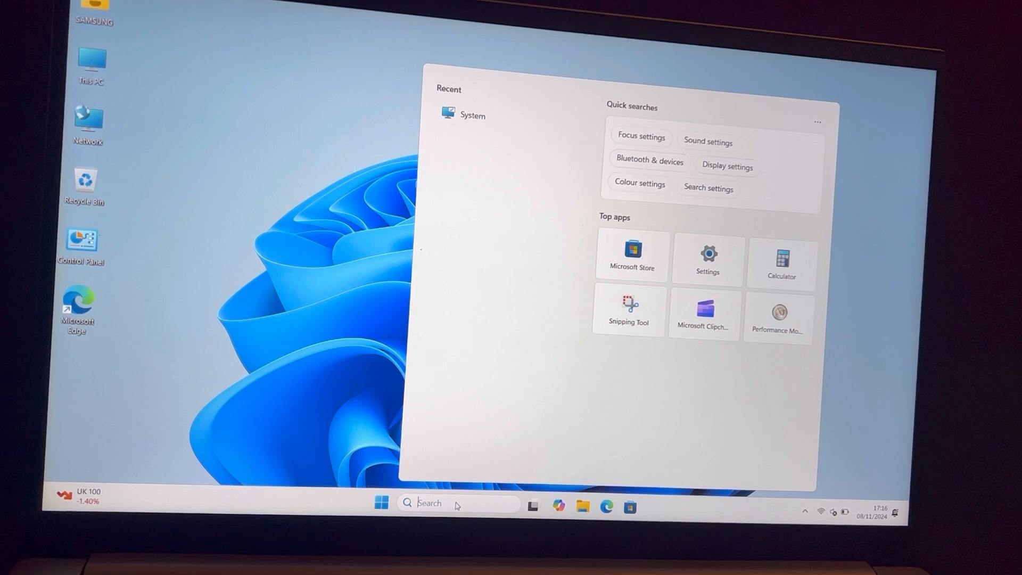
{"action": "type", "text": "cmd"}
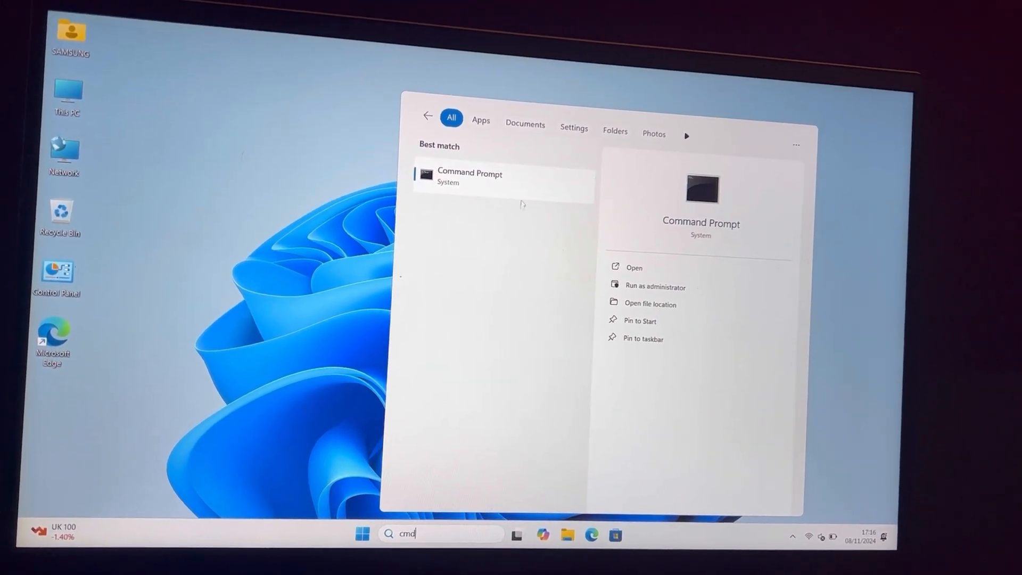
{"action": "left_click", "coordinate": [469, 177]}
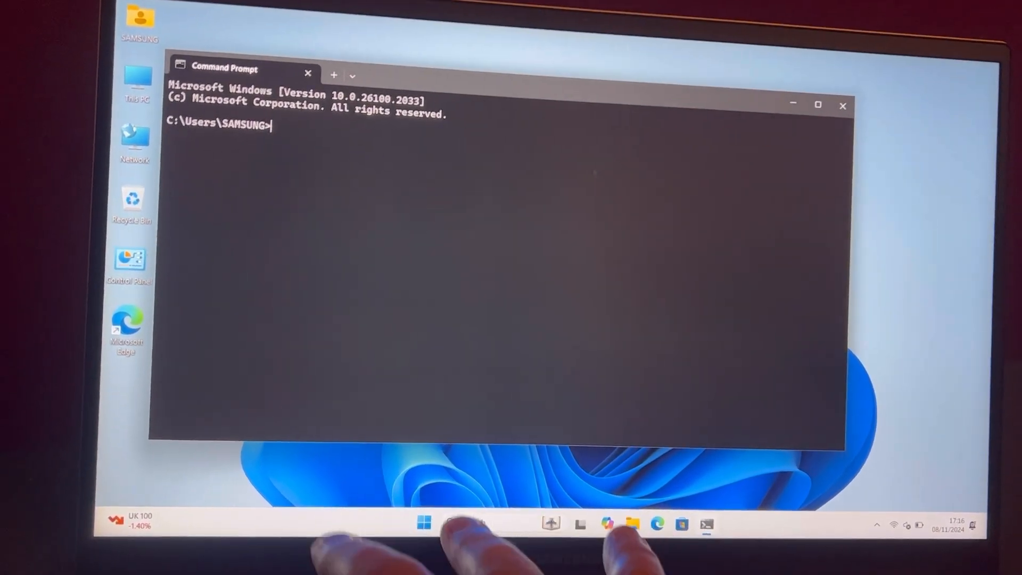
Step: Run wsreset.exe in Command Prompt, then close the window
{"action": "type", "text": "wsreset.exe"}
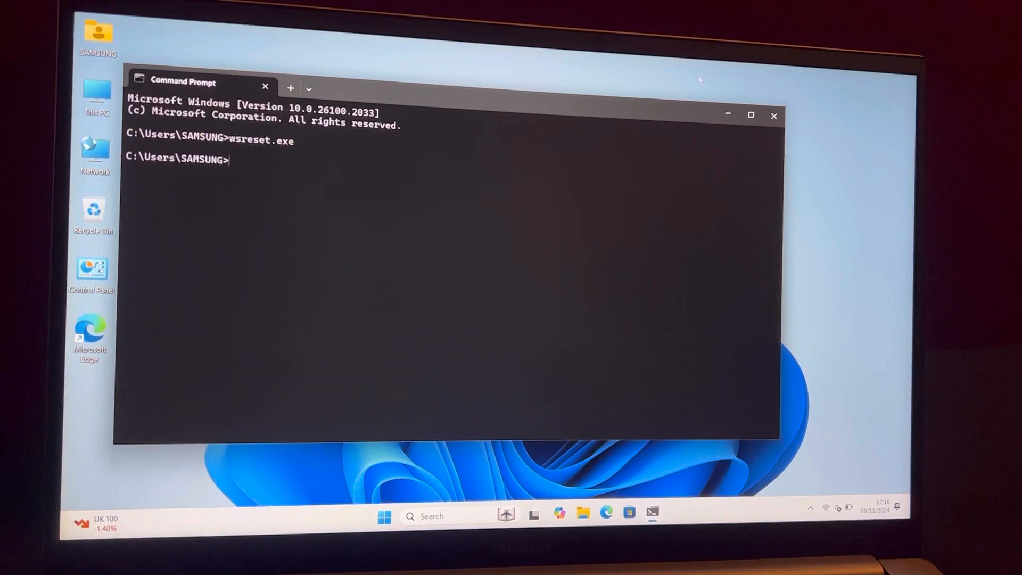
{"action": "left_click", "coordinate": [775, 116]}
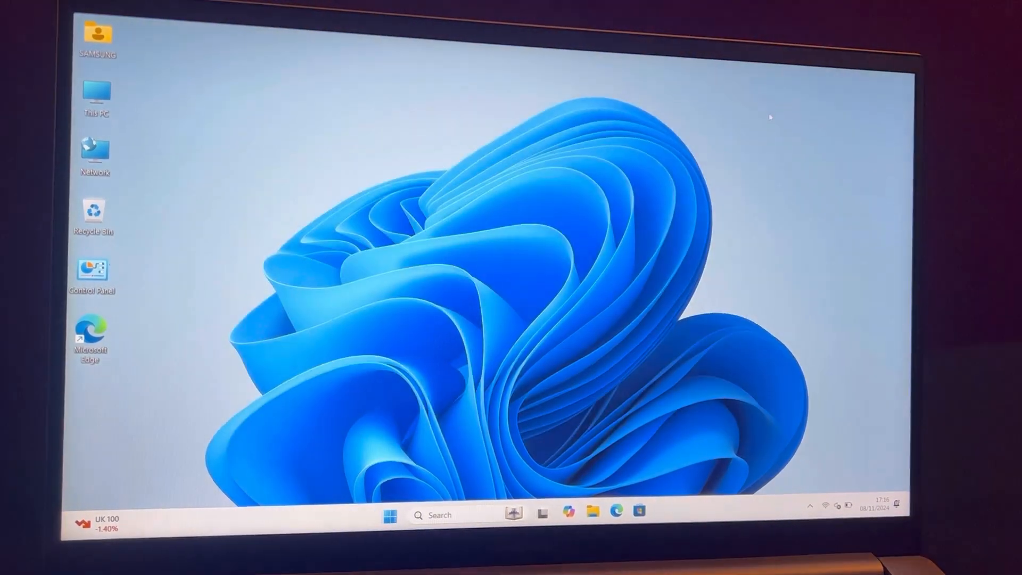